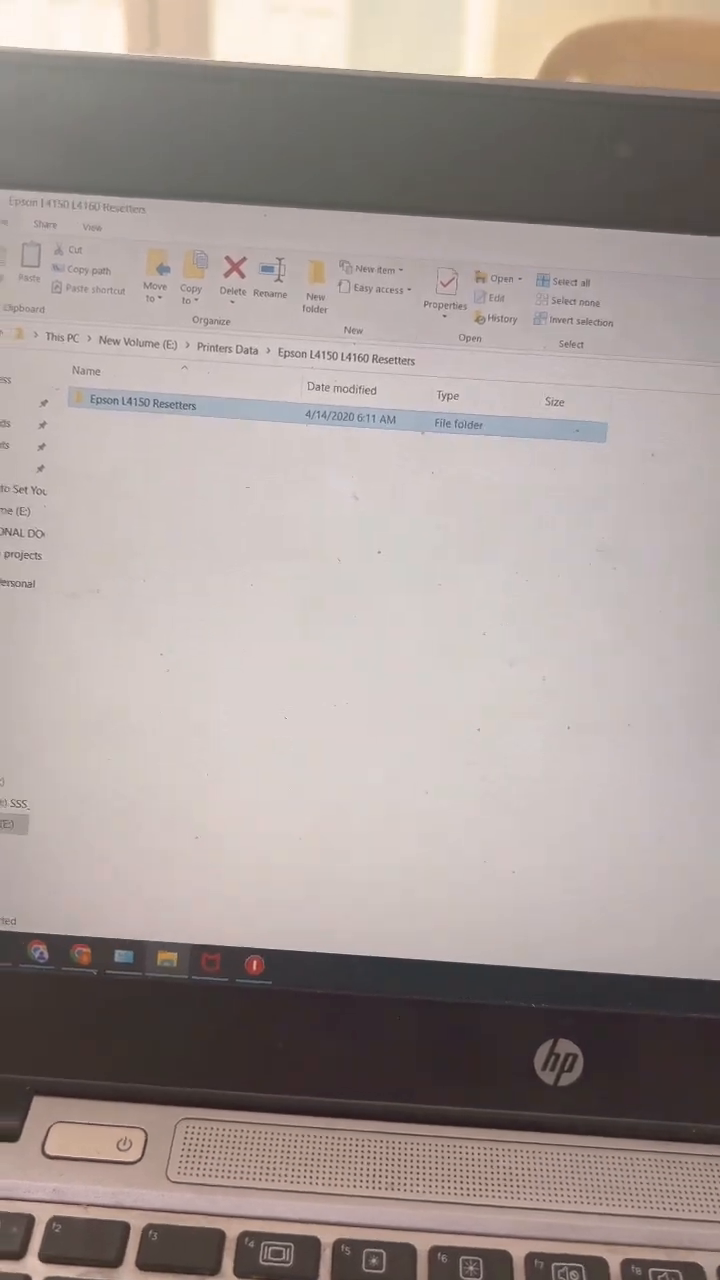
Launch Adjprog L4150 as administrator from the Epson L4150 Resetters folder
double_click(142, 403)
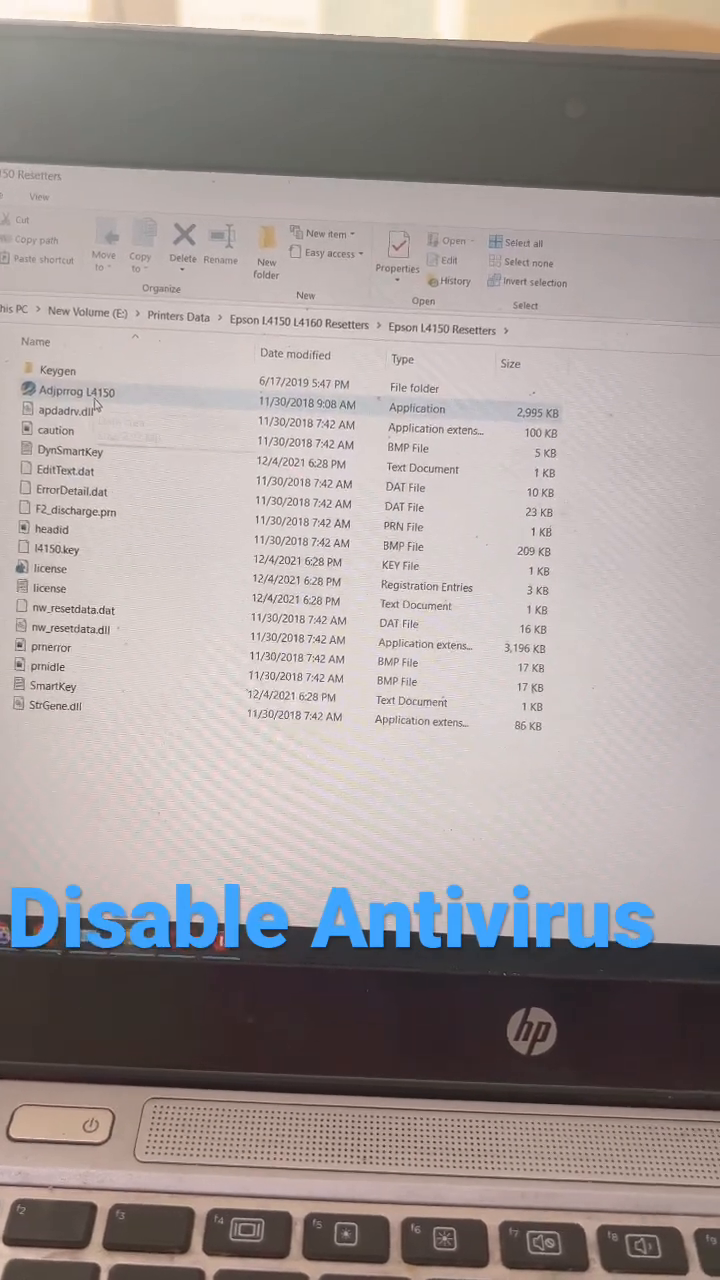
right_click(75, 390)
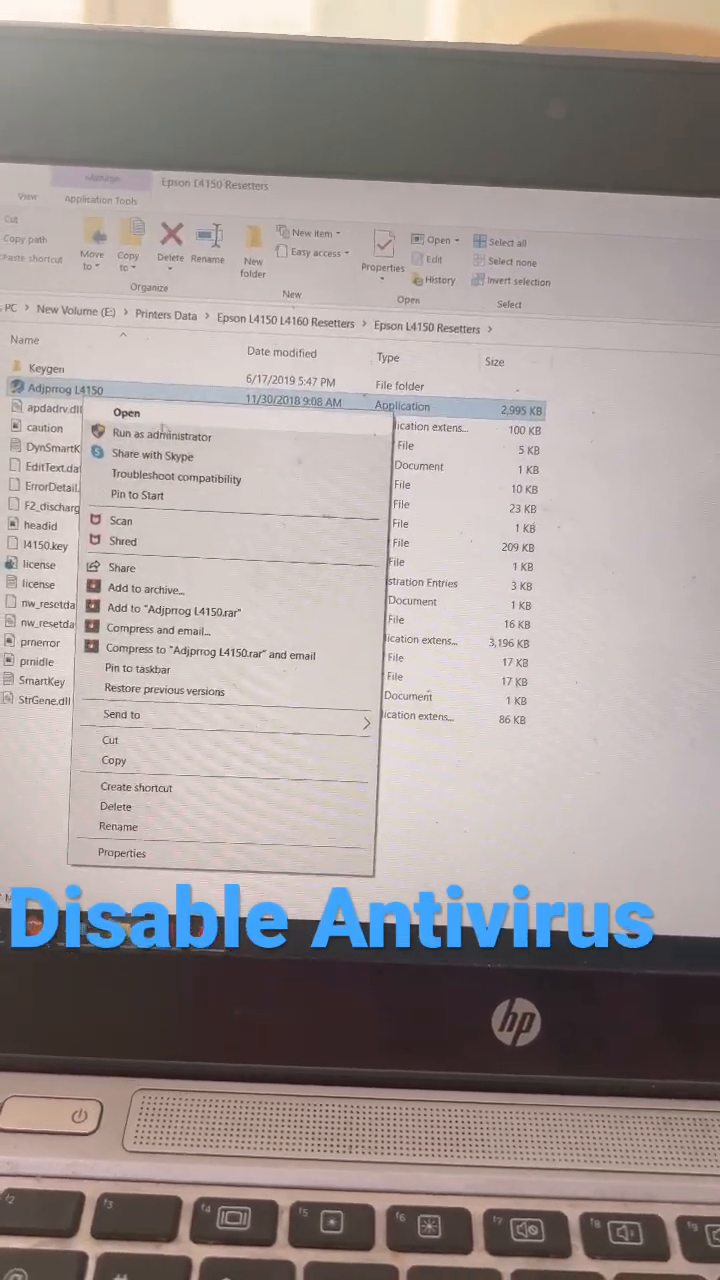
click(125, 412)
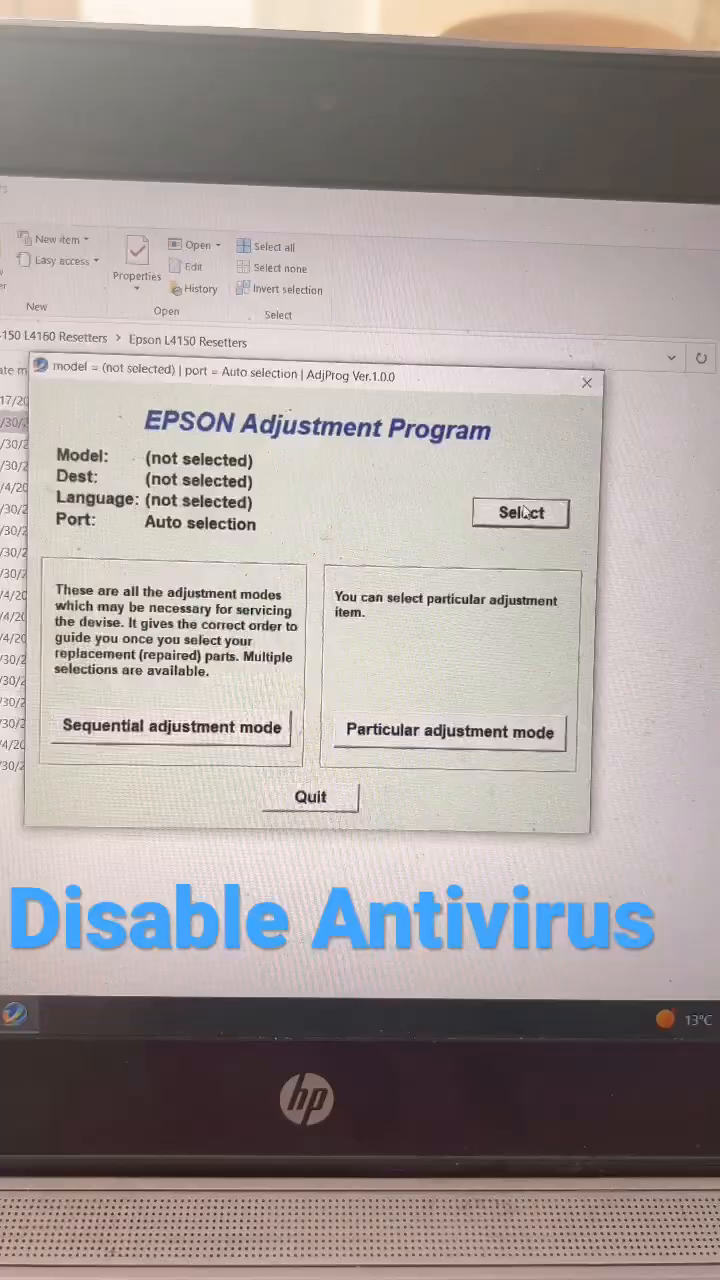
Select model L4160, then open Waste ink pad counter under Particular adjustment mode
click(520, 512)
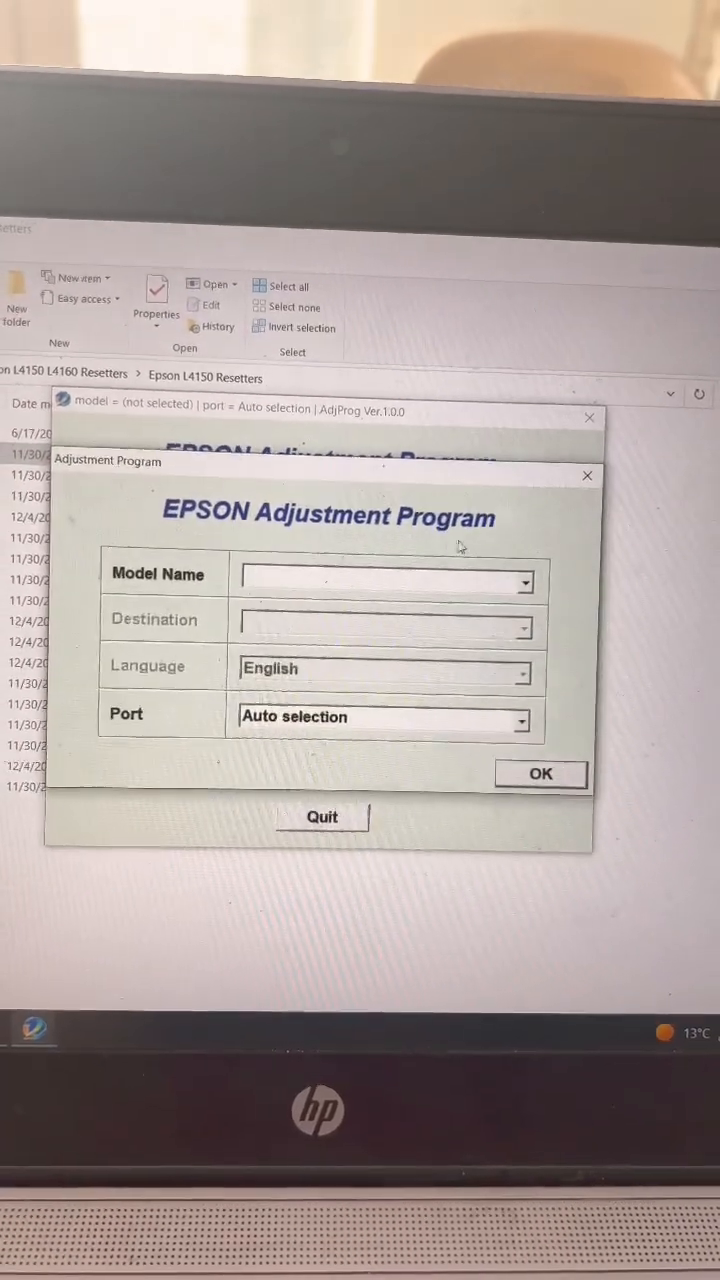
click(520, 583)
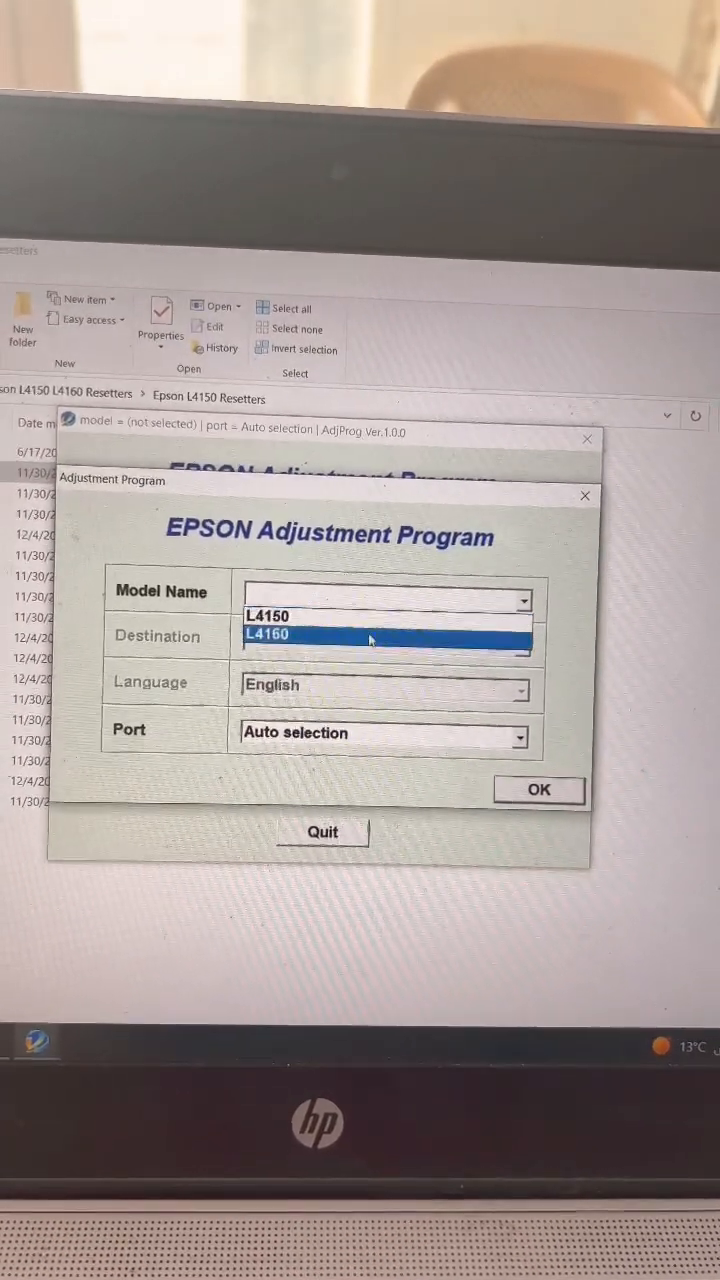
click(268, 635)
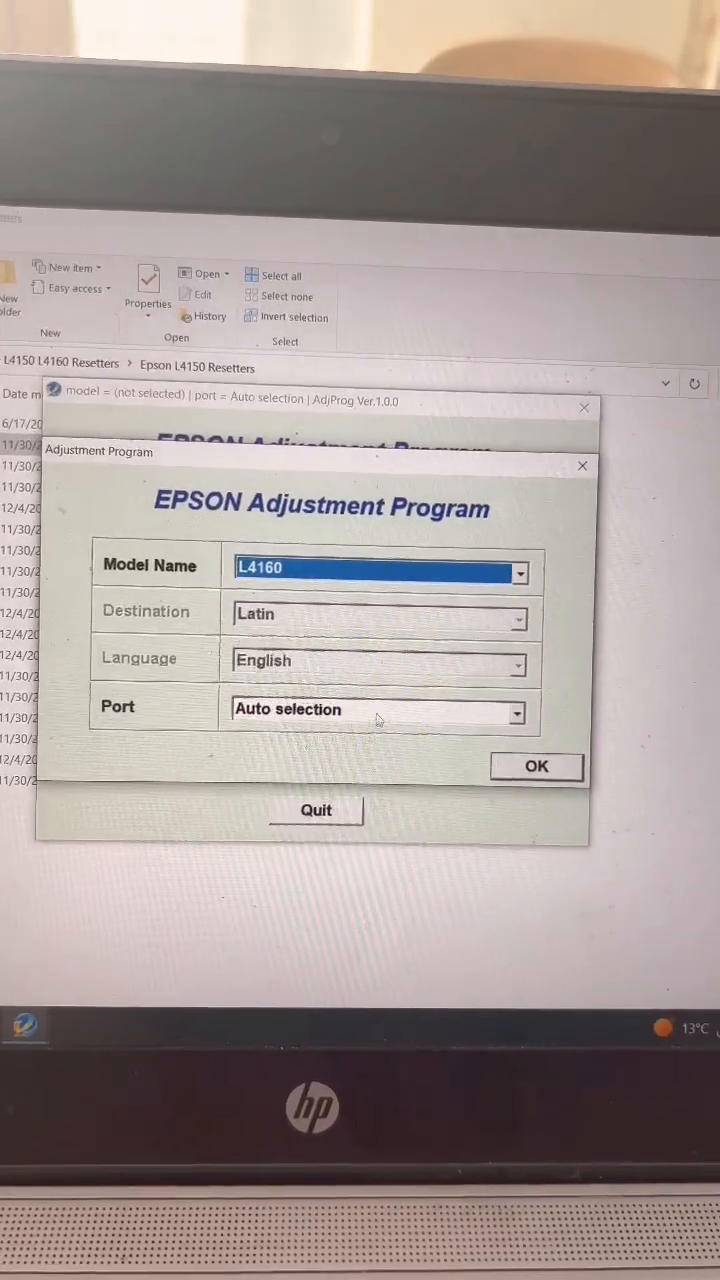
click(535, 766)
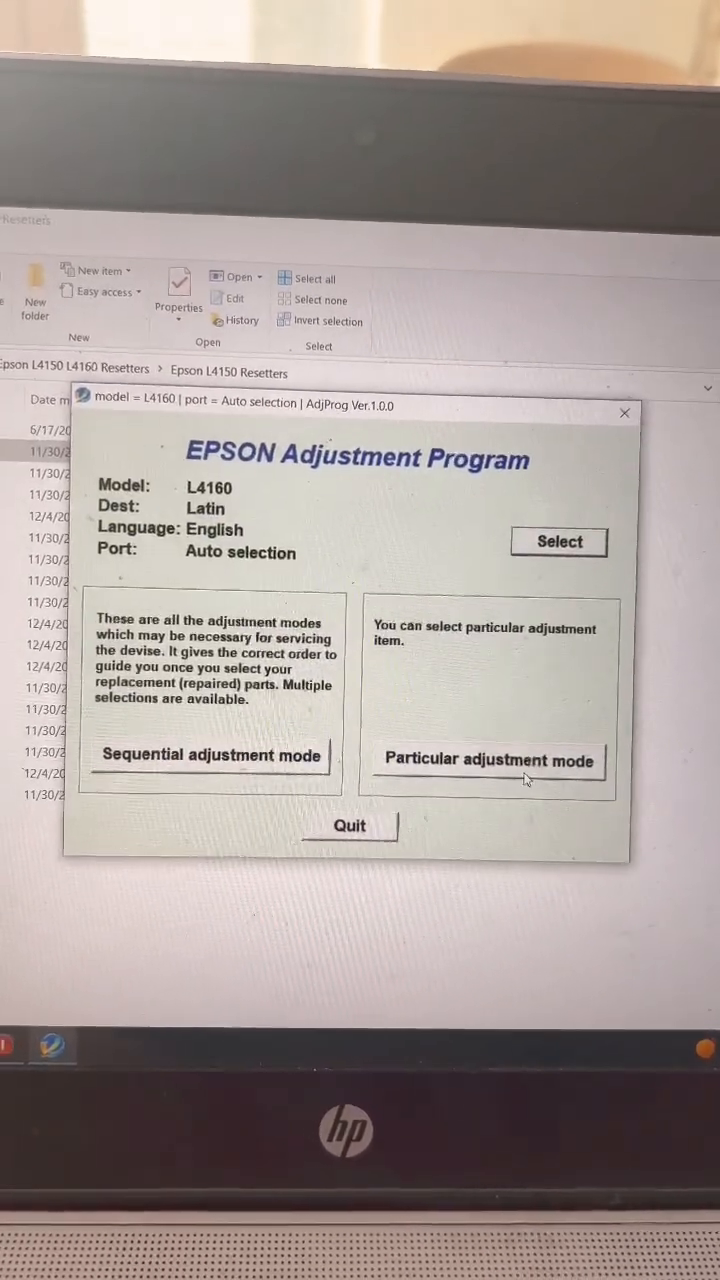
click(488, 760)
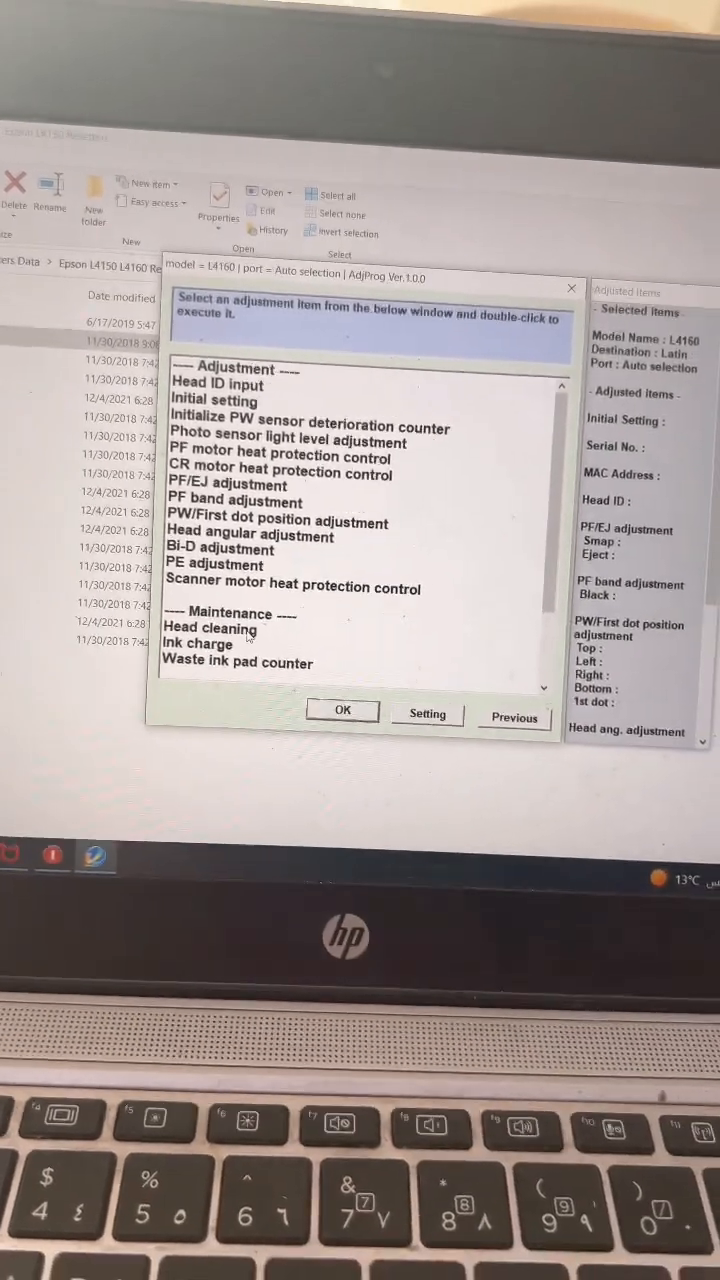
double_click(238, 662)
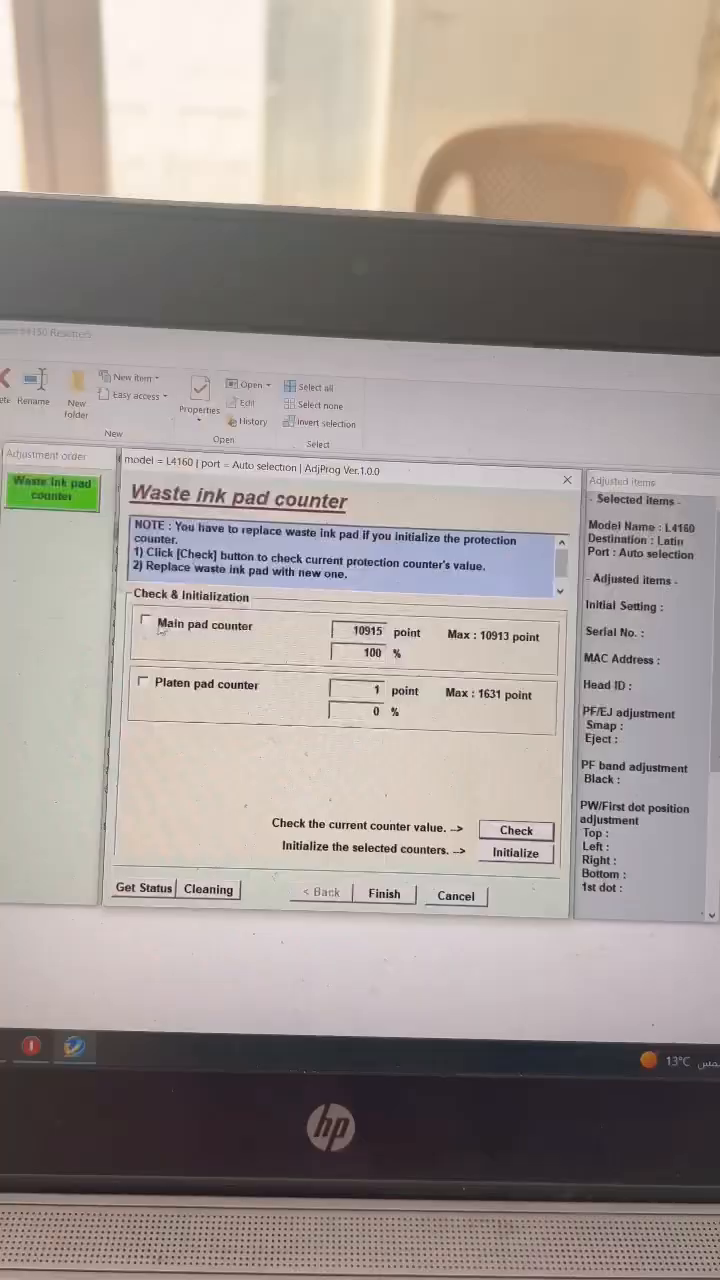
Tick Main pad counter, run Initialize and confirm with OK
click(146, 630)
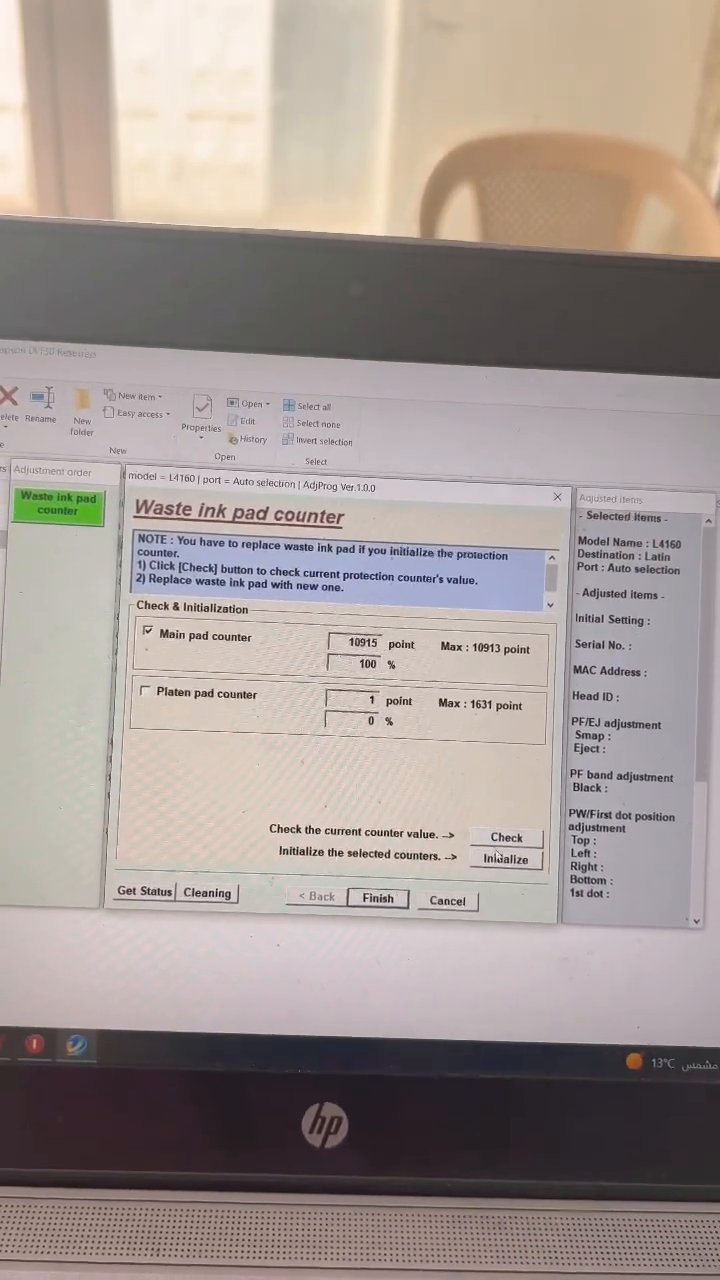
click(506, 858)
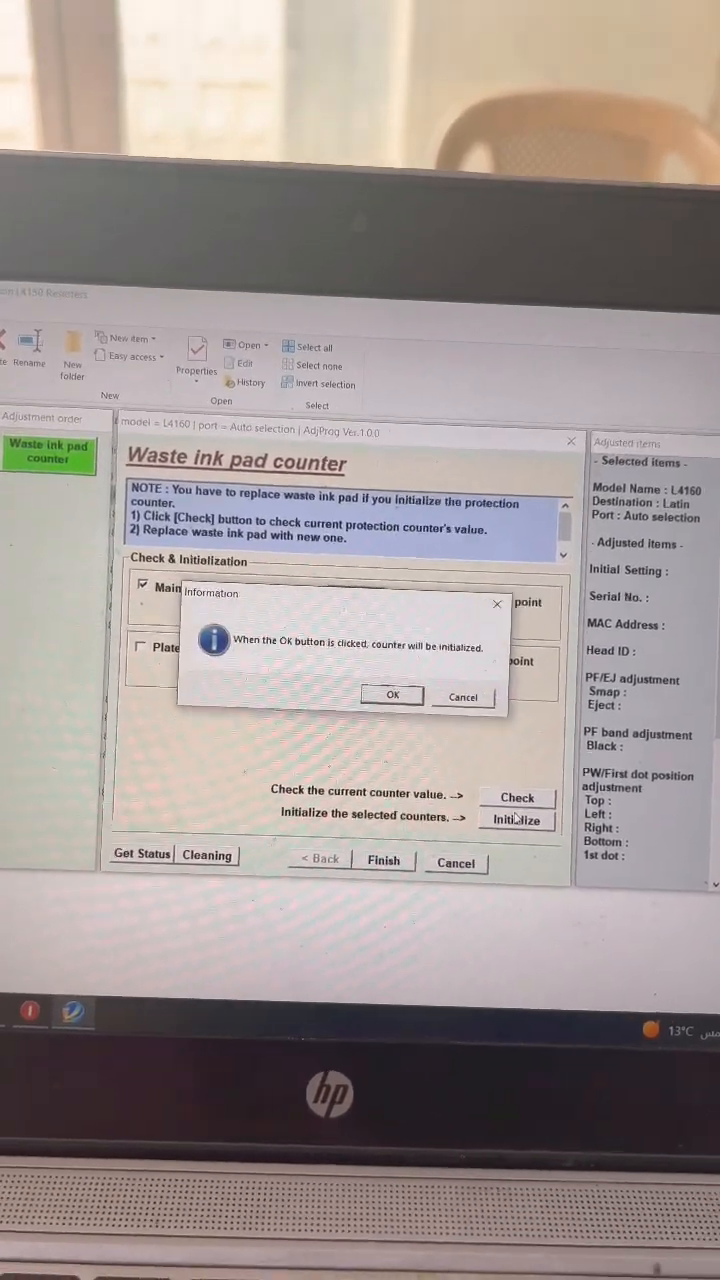
click(392, 695)
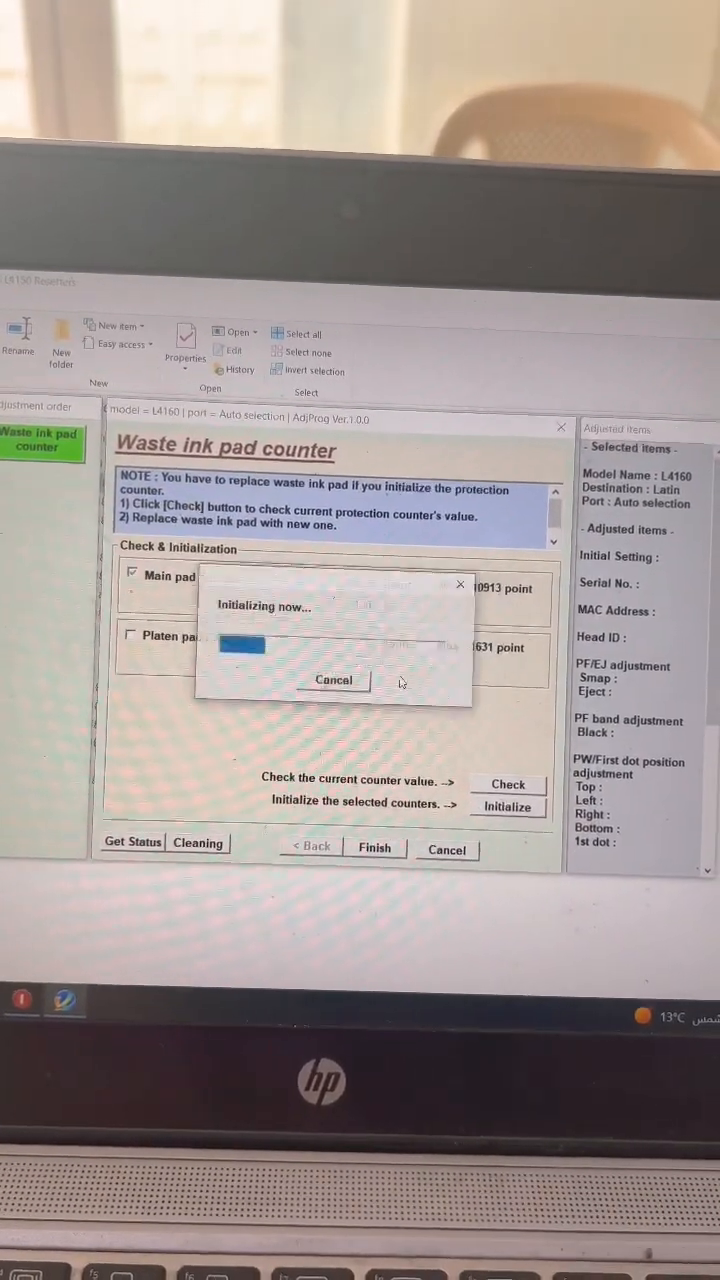